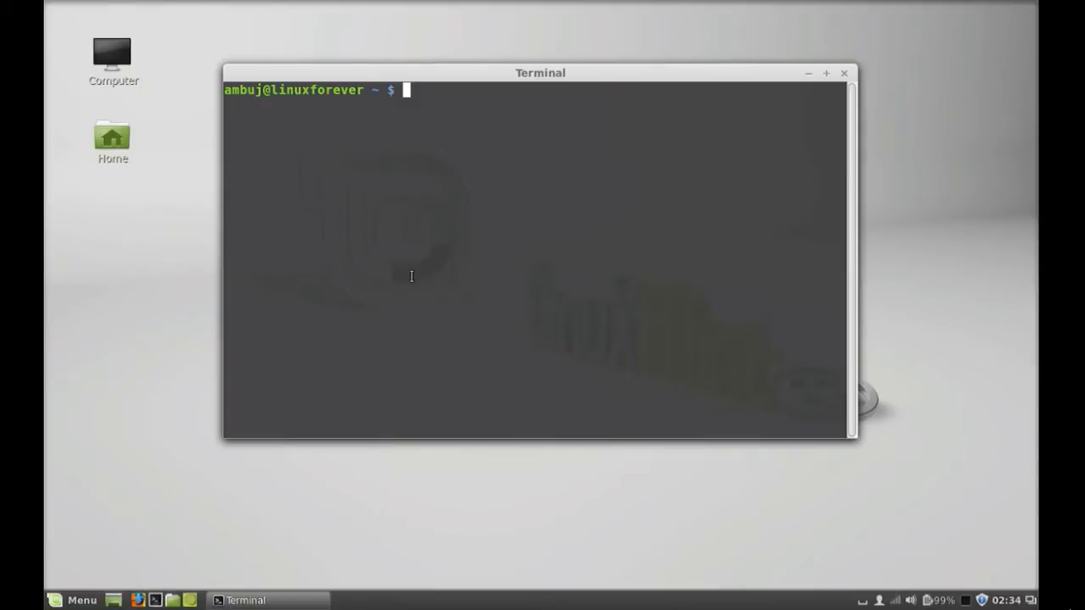
# - Run sudo add-apt-repository ppa:nilarimogard/webupd8 to add the PPA and import its key
pyautogui.write('sudo add')
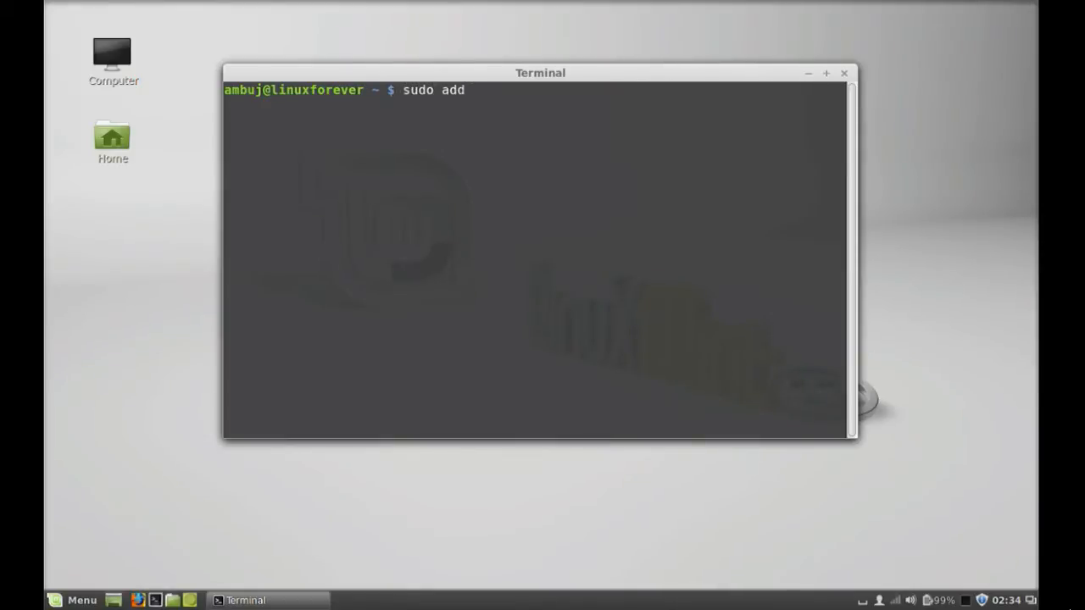
pyautogui.write('-apt-repository')
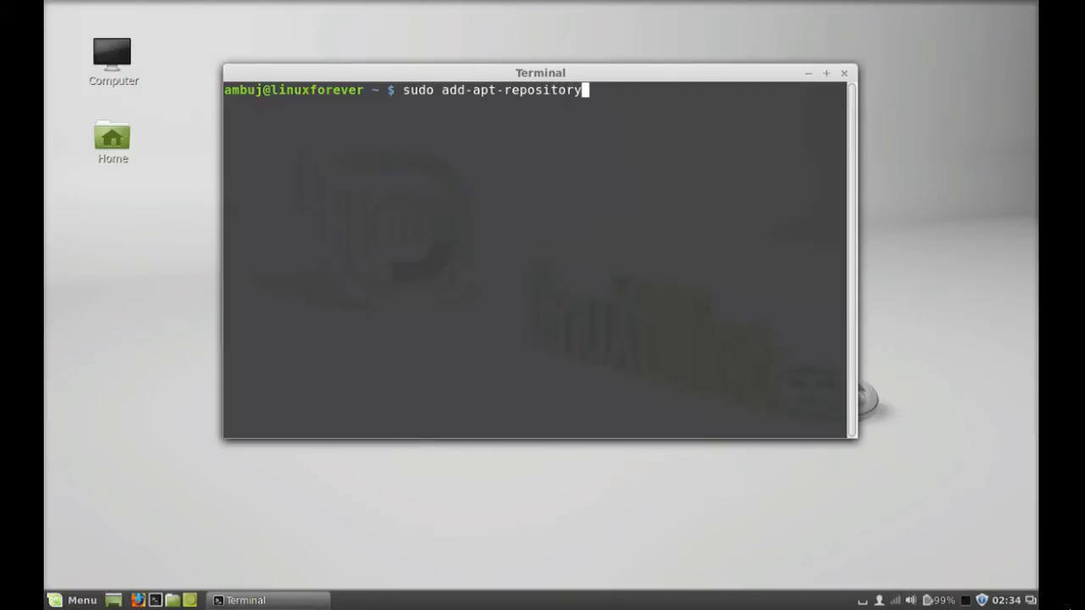
pyautogui.write('pp')
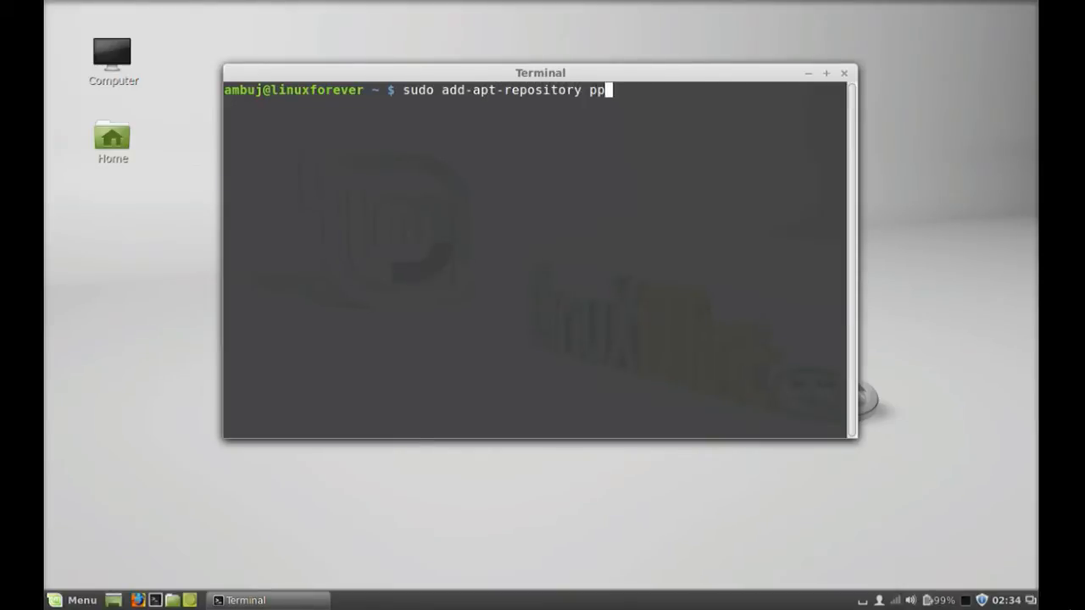
pyautogui.write('a:')
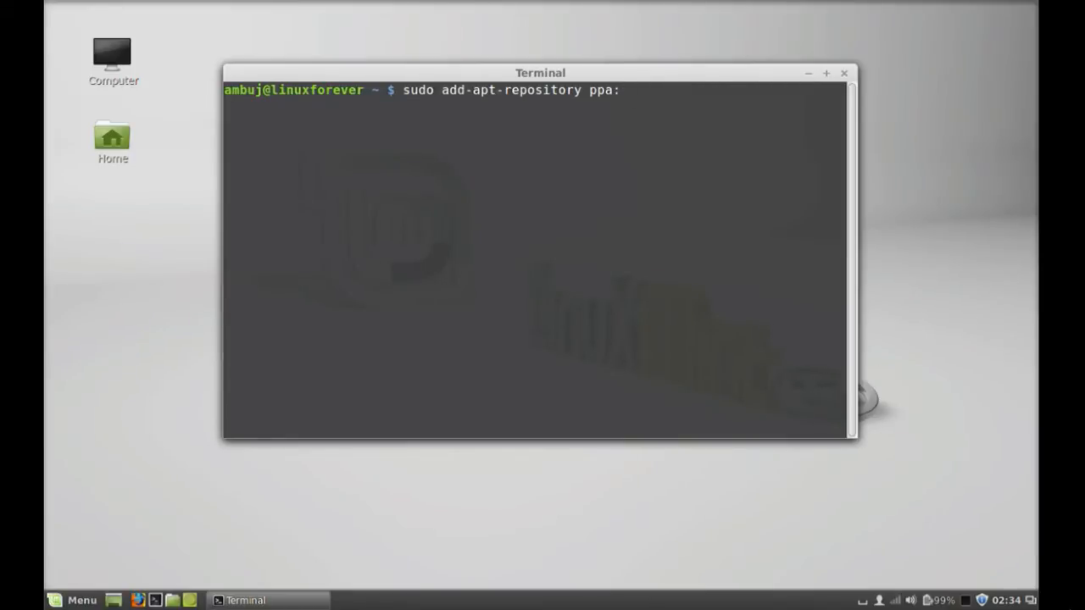
pyautogui.write('nilarim')
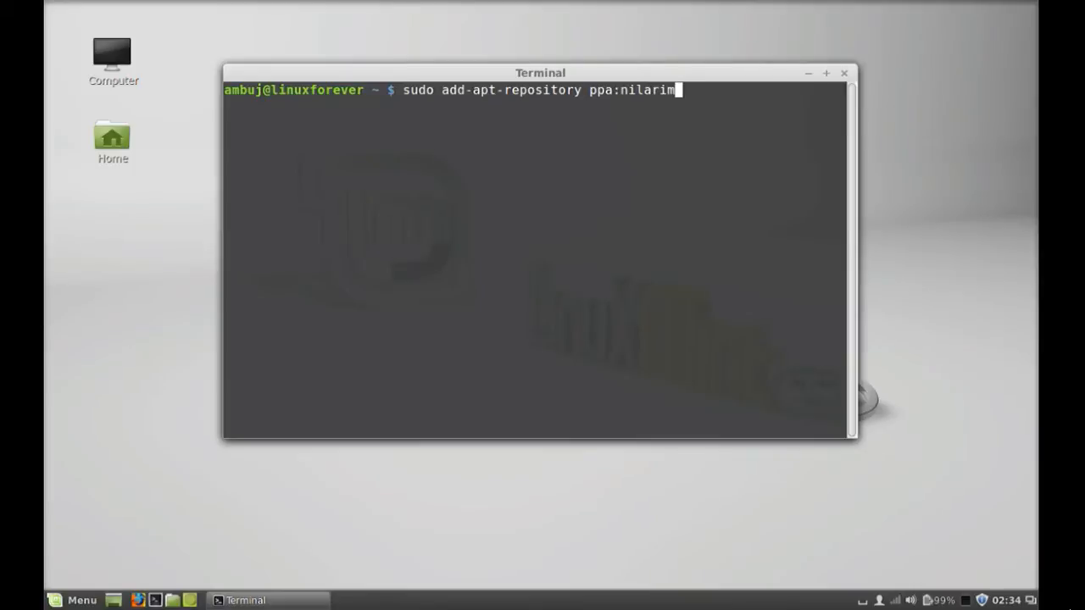
pyautogui.write('ogard')
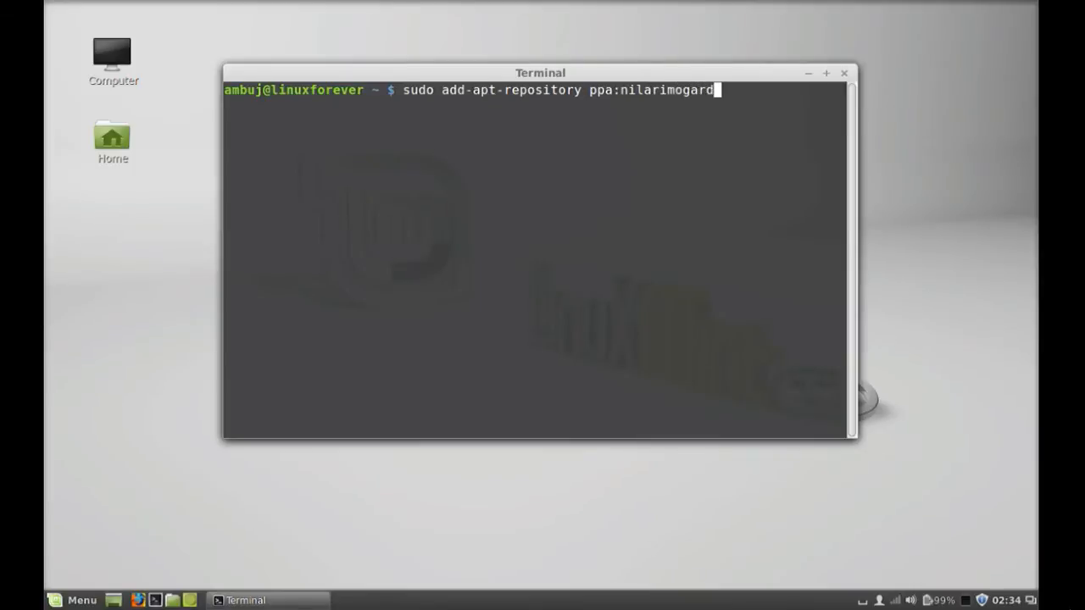
pyautogui.write('/')
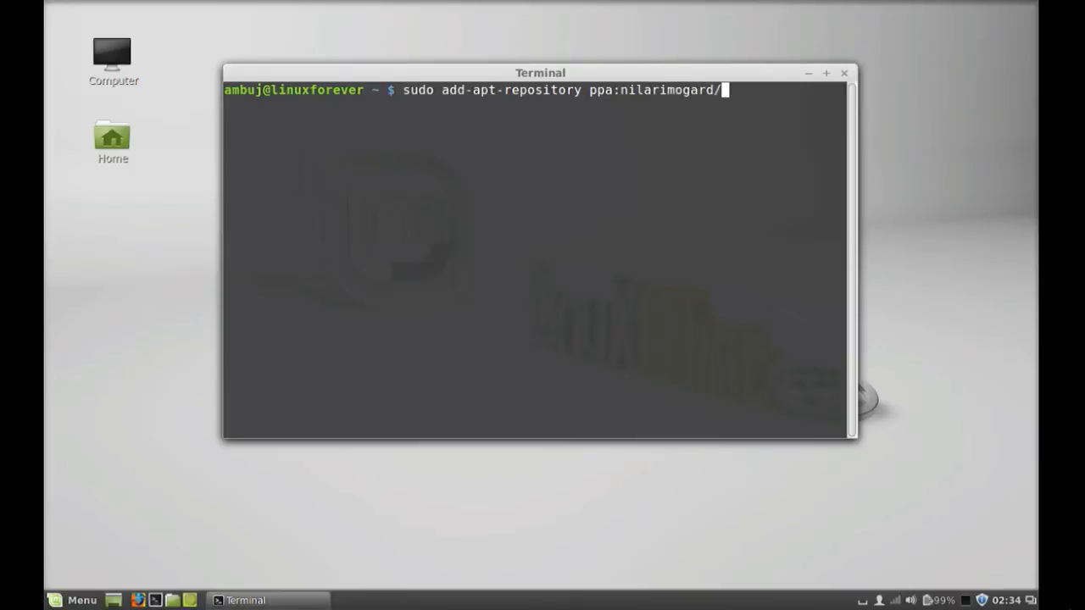
pyautogui.write('we')
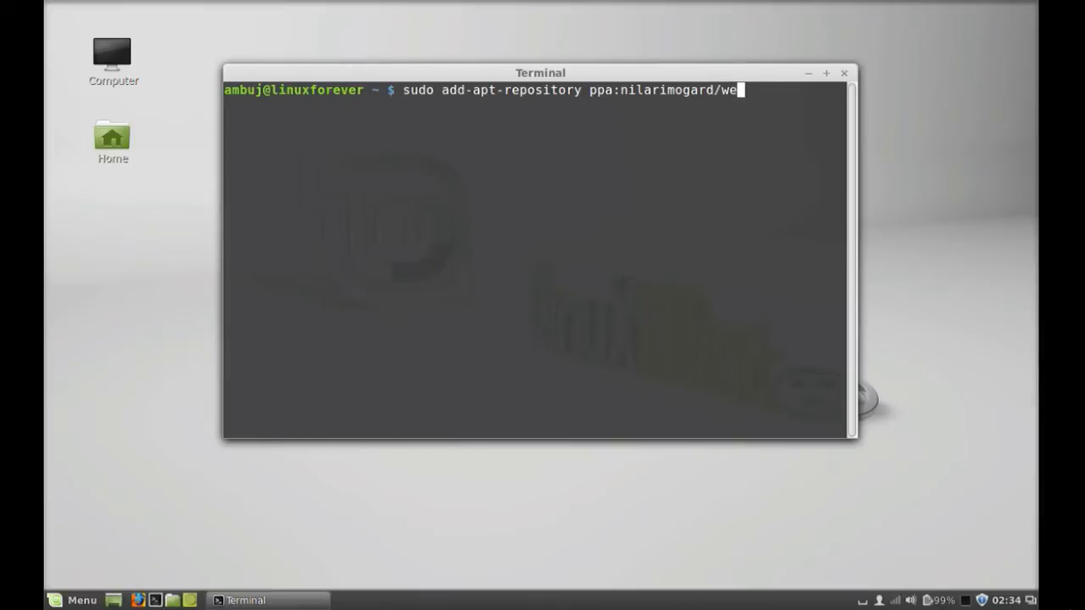
pyautogui.write('up')
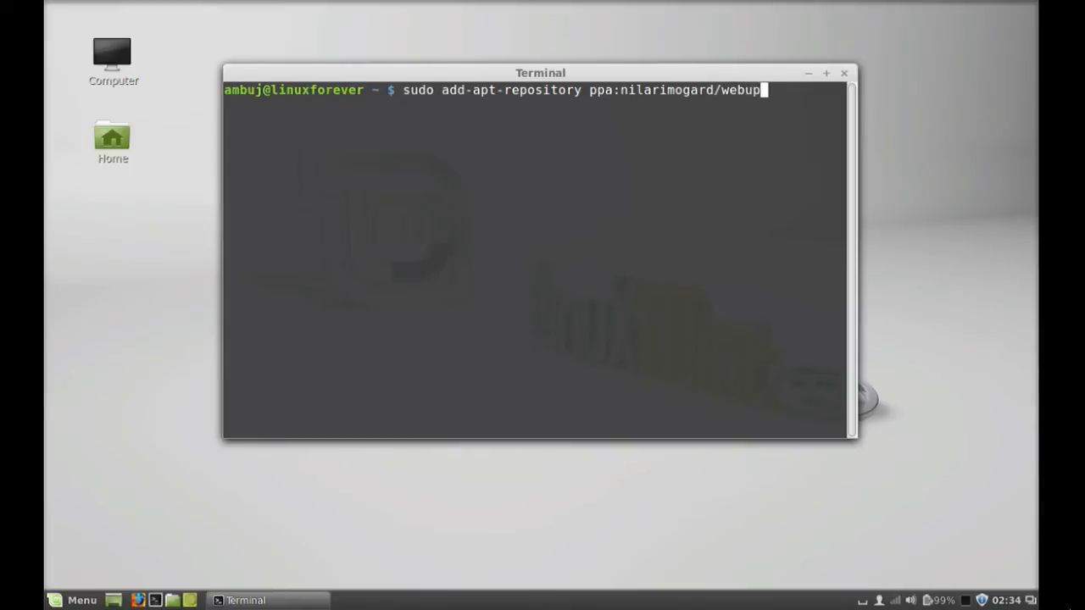
pyautogui.write('8')
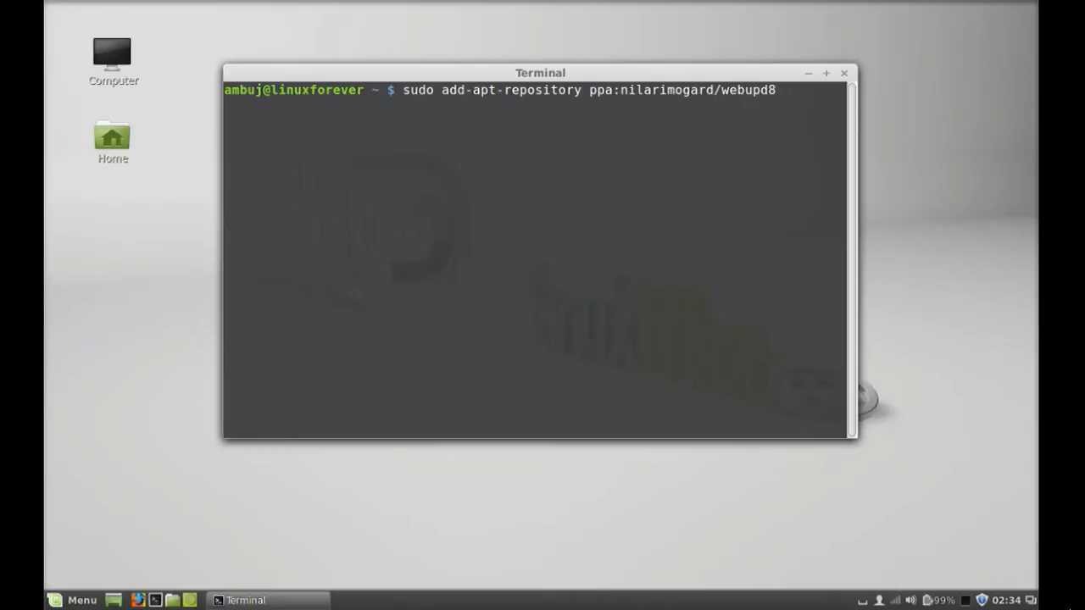
pyautogui.press('Return')
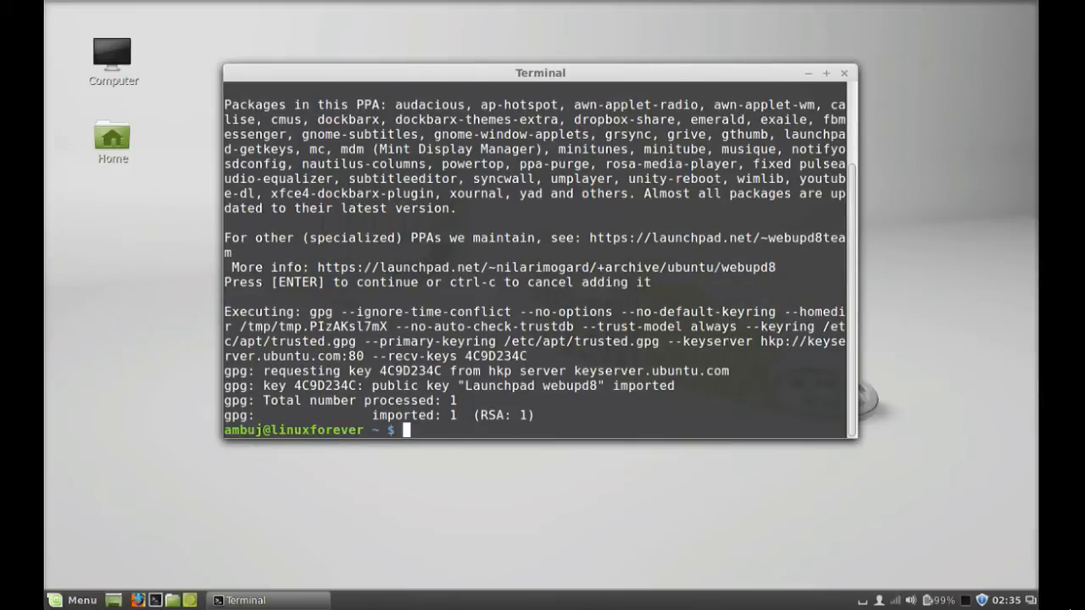
# - Run sudo apt-get update to refresh the package lists including the new PPA
pyautogui.write('sudo a')
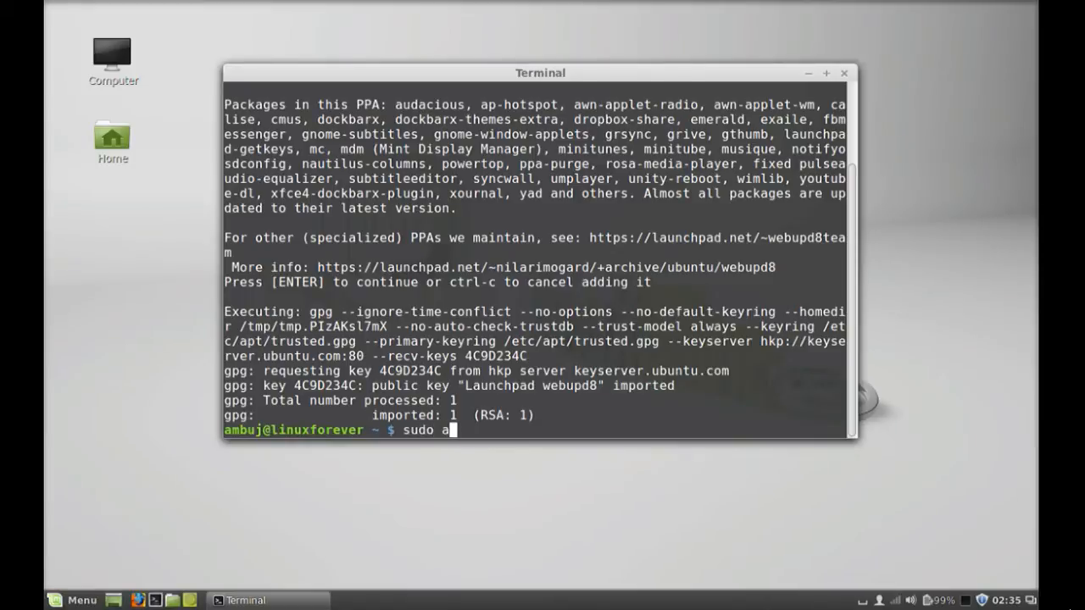
pyautogui.write('pt-get up')
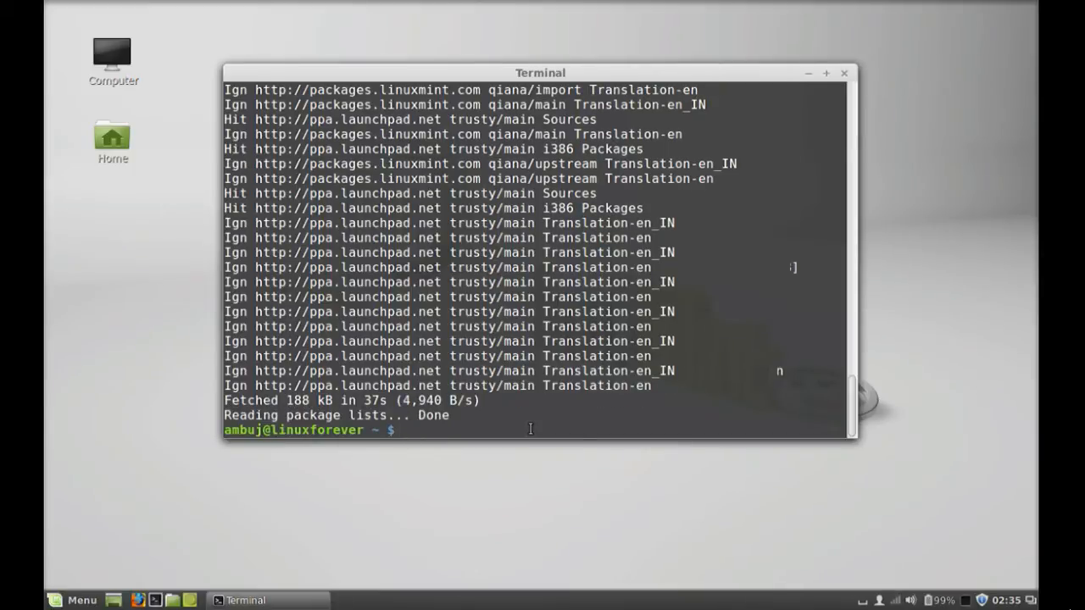
# - Run sudo apt-get install syspeek, answer y, and close the terminal when done
pyautogui.write('s')
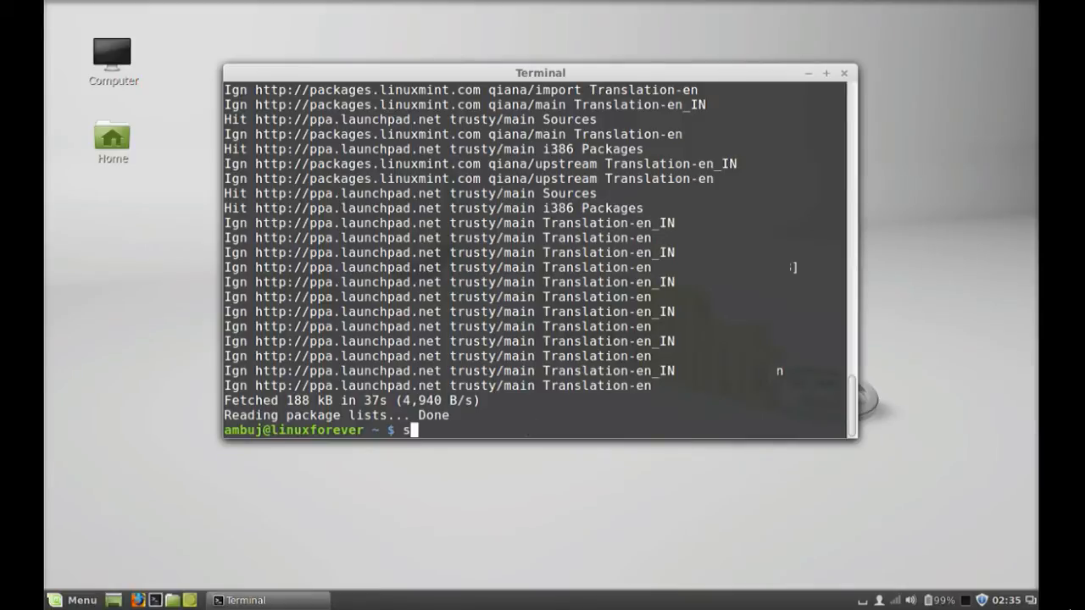
pyautogui.write('udo apt-')
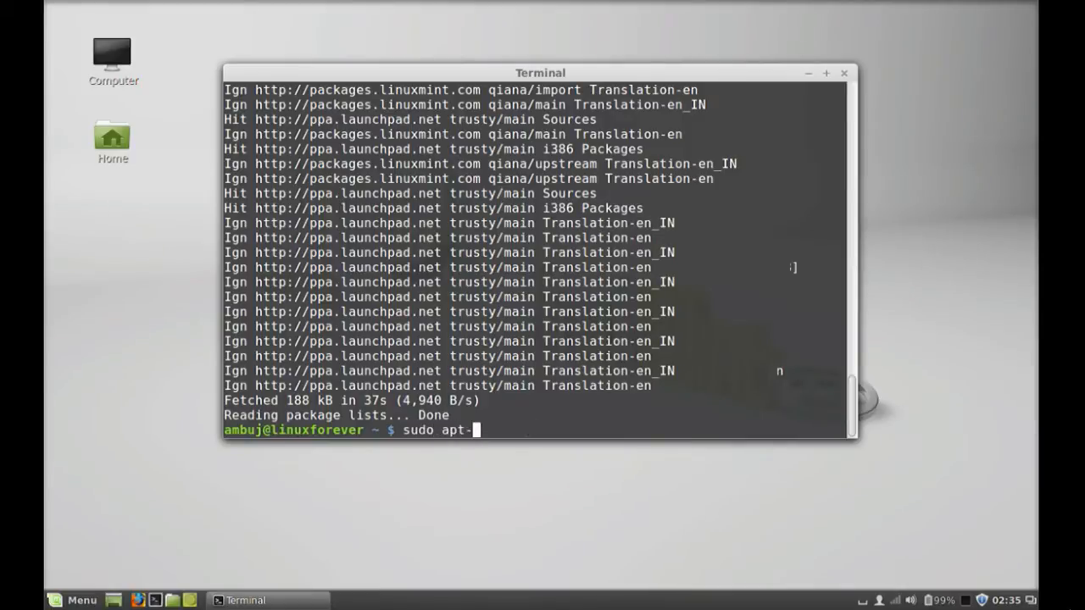
pyautogui.write('get insta')
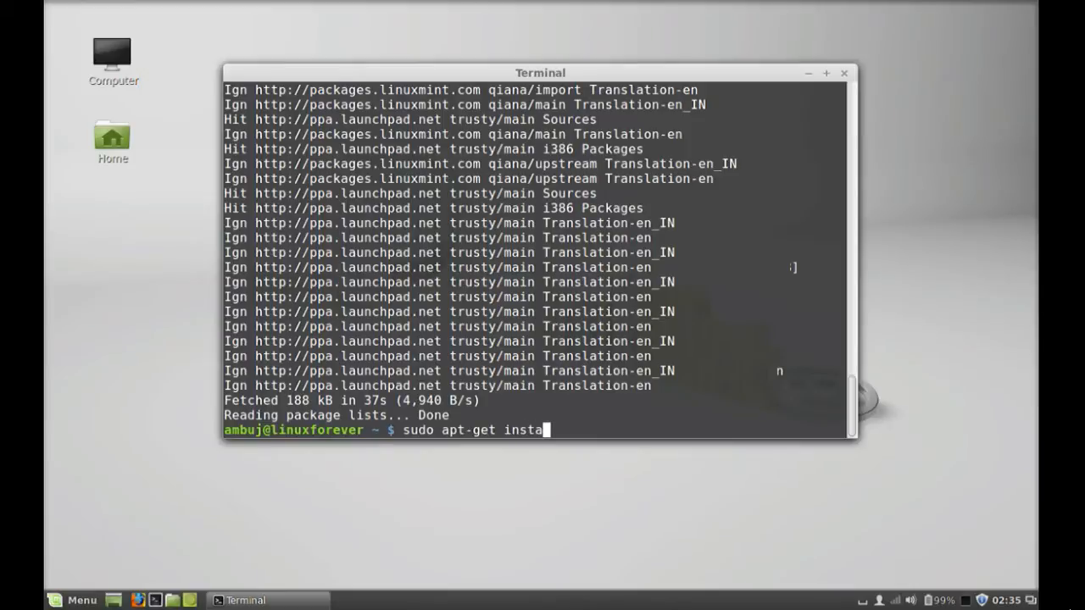
pyautogui.write('ll sysop')
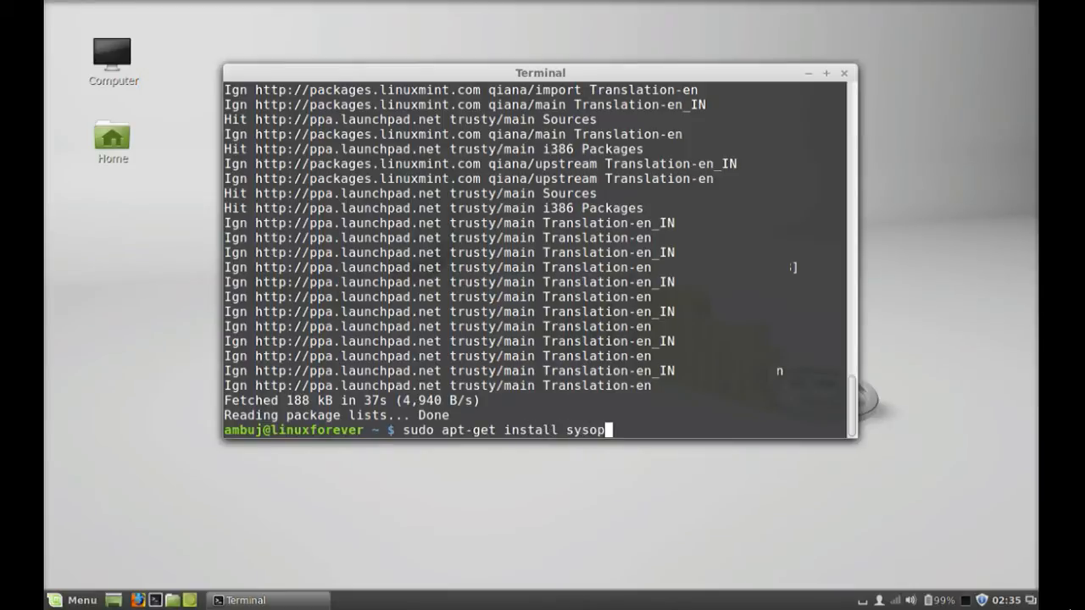
pyautogui.write('eek')
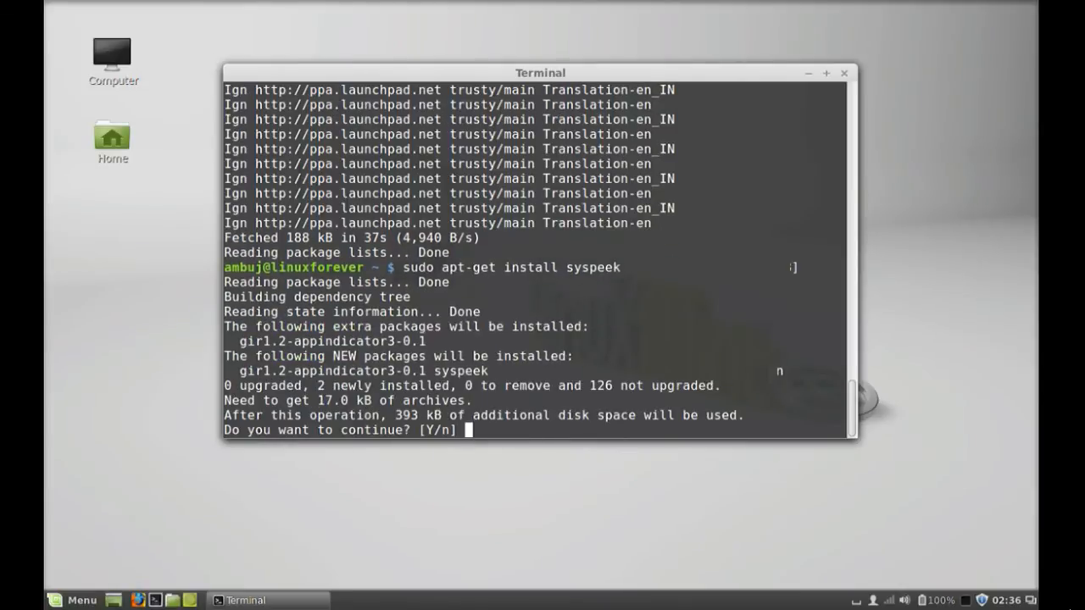
pyautogui.write('y')
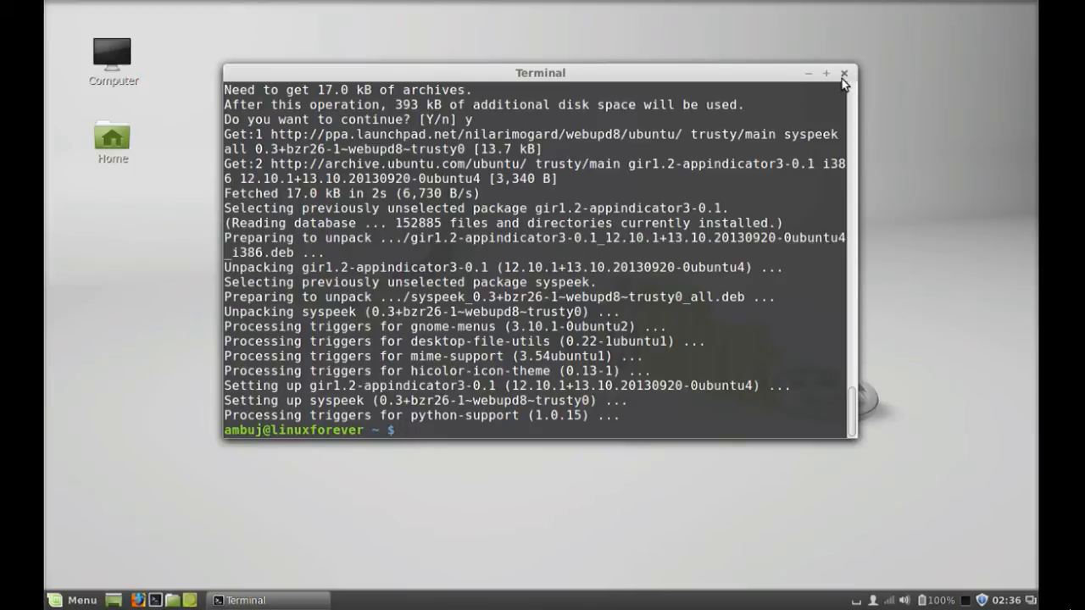
pyautogui.click(844, 73)
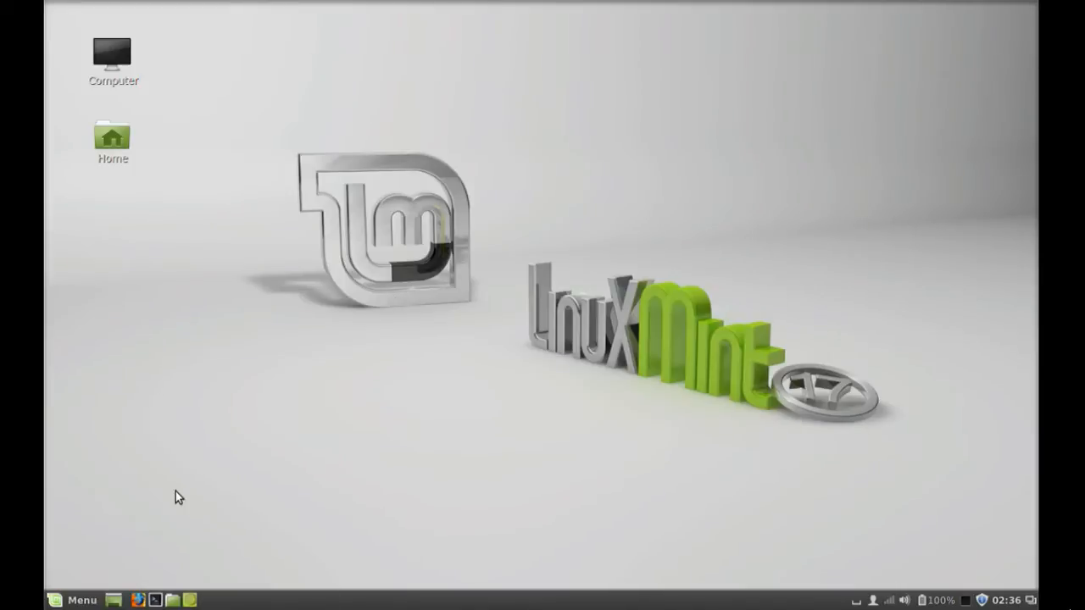
# - Search the Menu for 'sys', launch SysPeek, and show its panel indicator readout
pyautogui.click(71, 600)
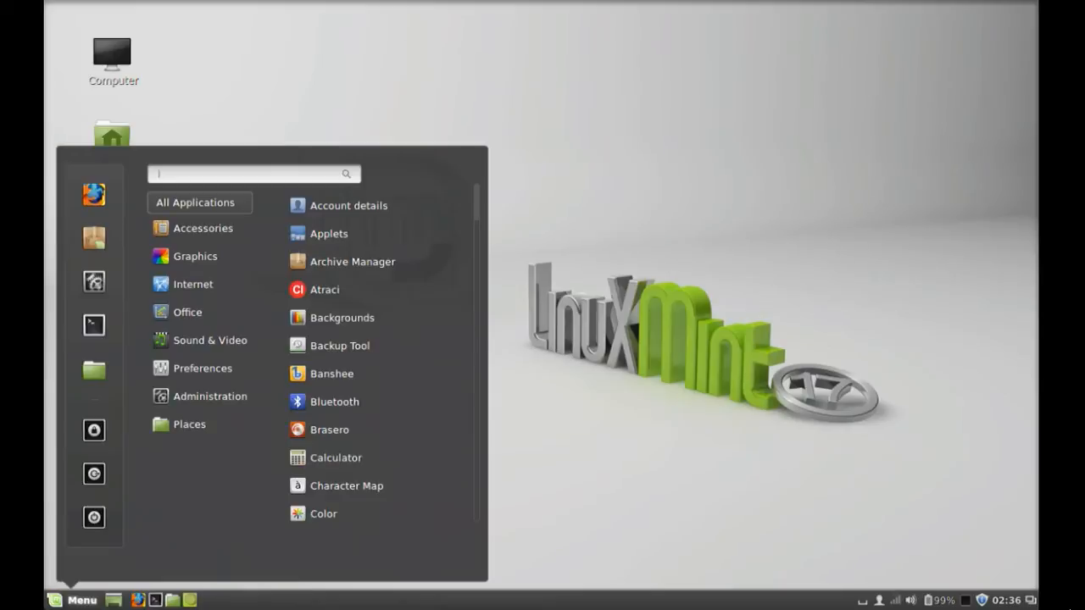
pyautogui.write('sys')
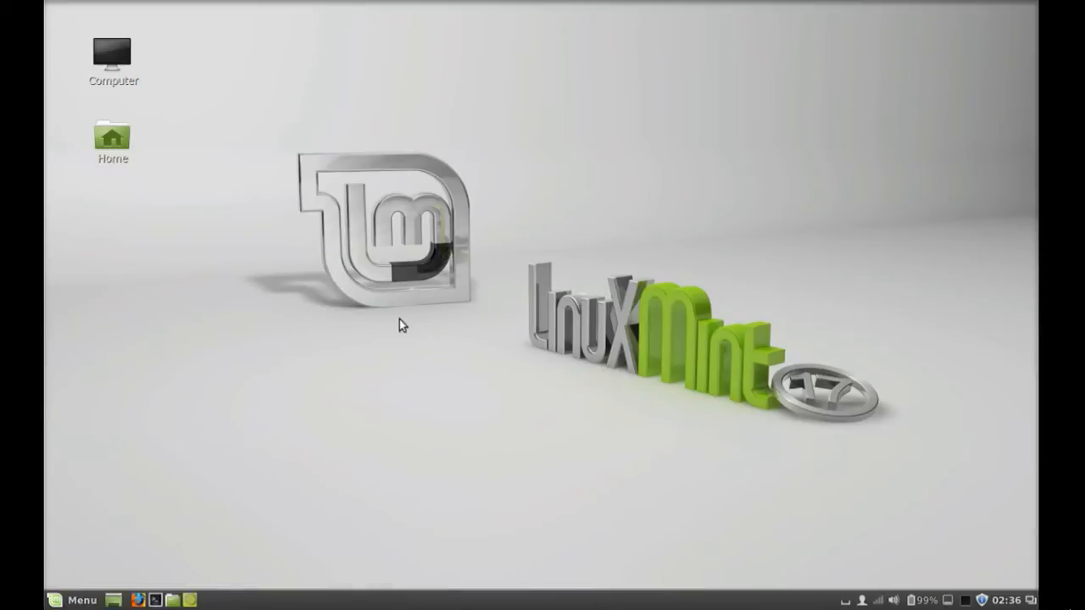
pyautogui.moveTo(891, 434)
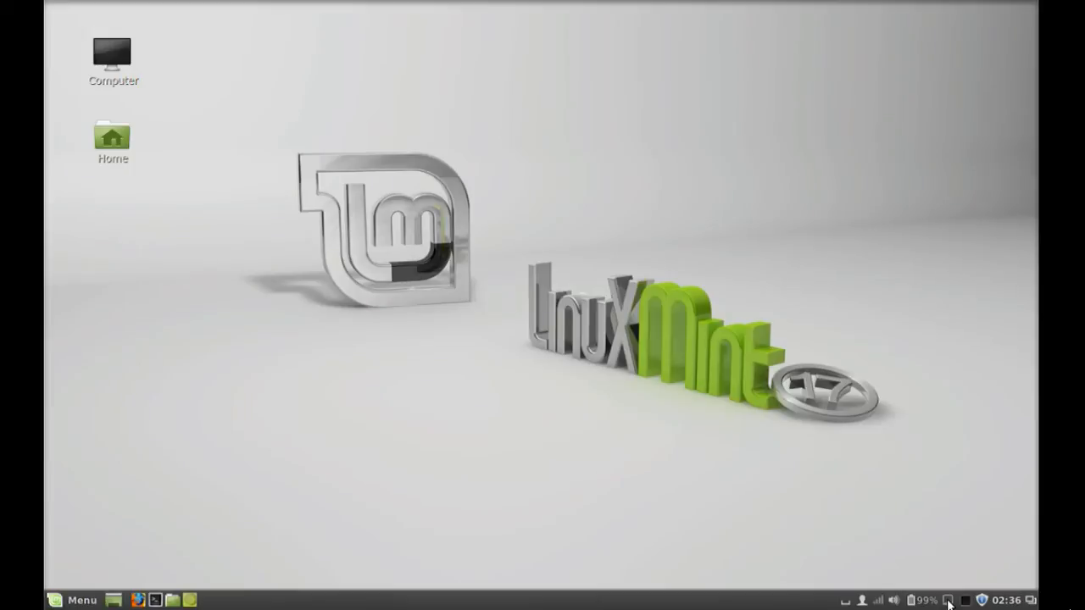
pyautogui.click(948, 600)
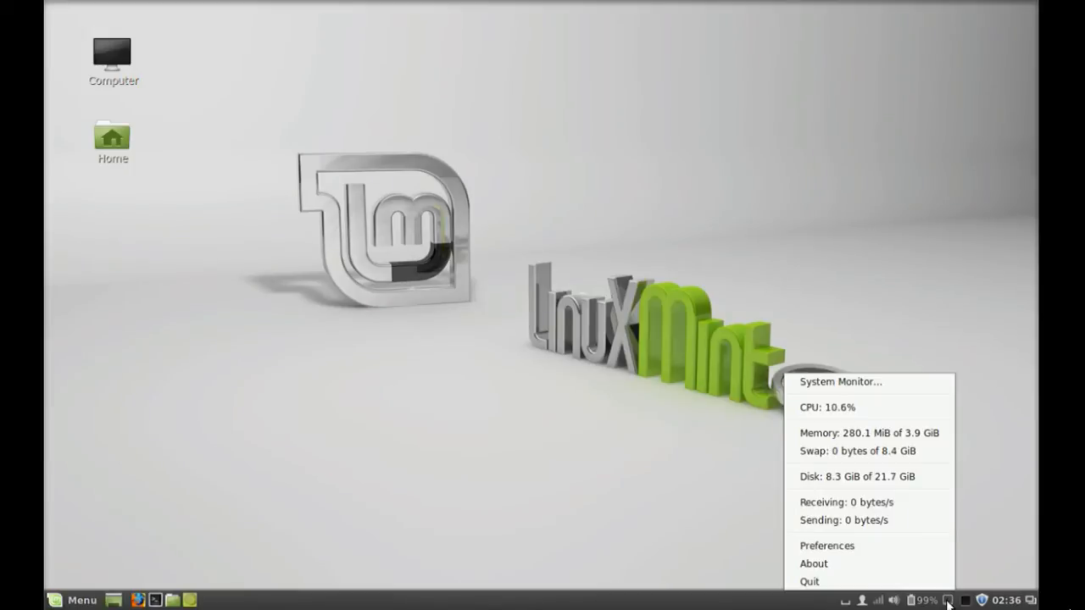
pyautogui.moveTo(914, 498)
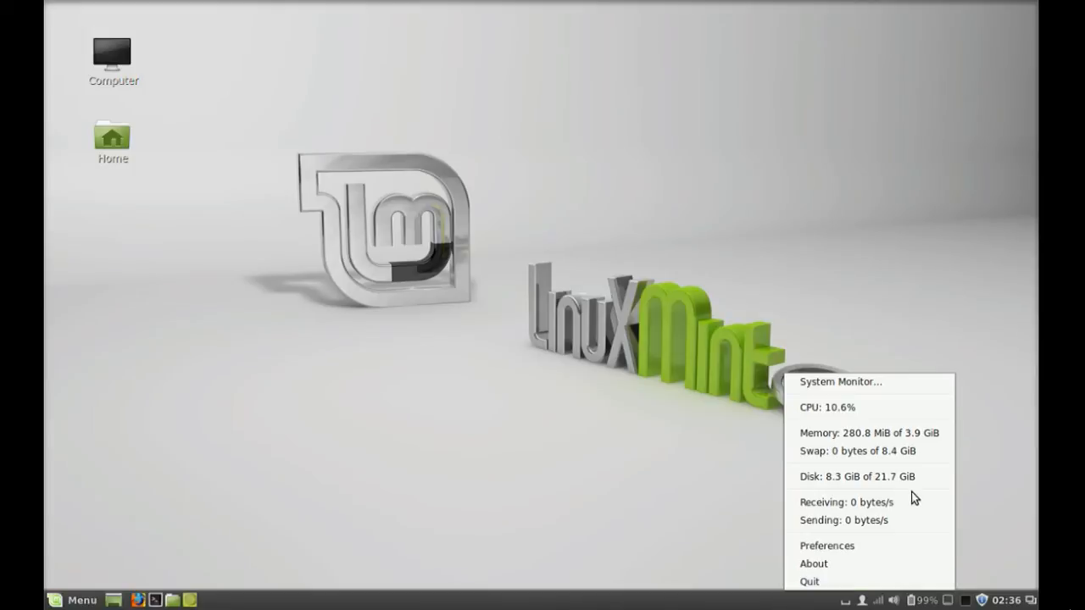
pyautogui.moveTo(868, 434)
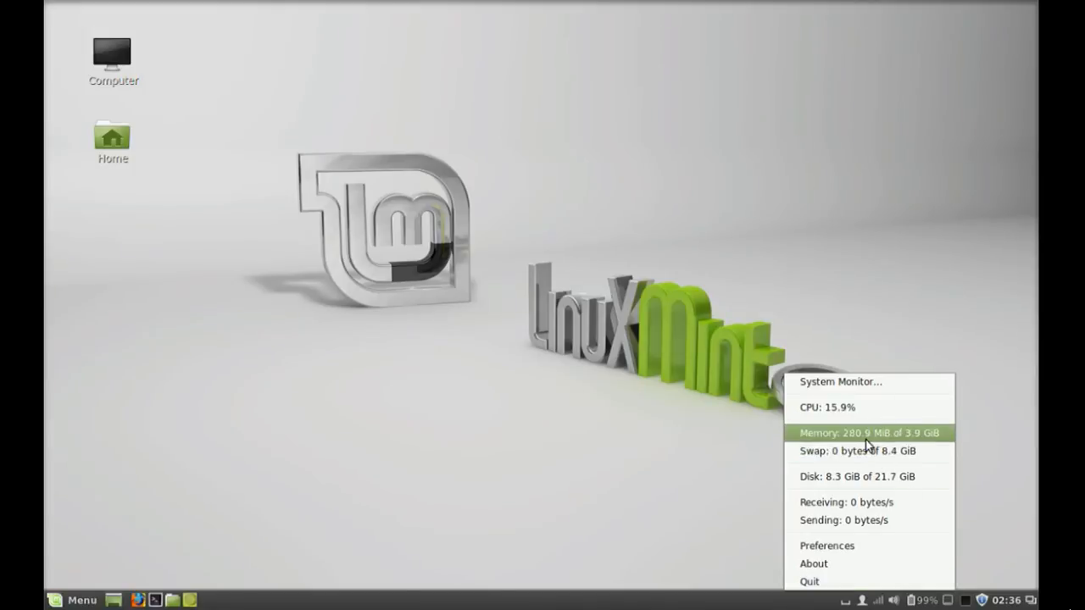
pyautogui.moveTo(868, 477)
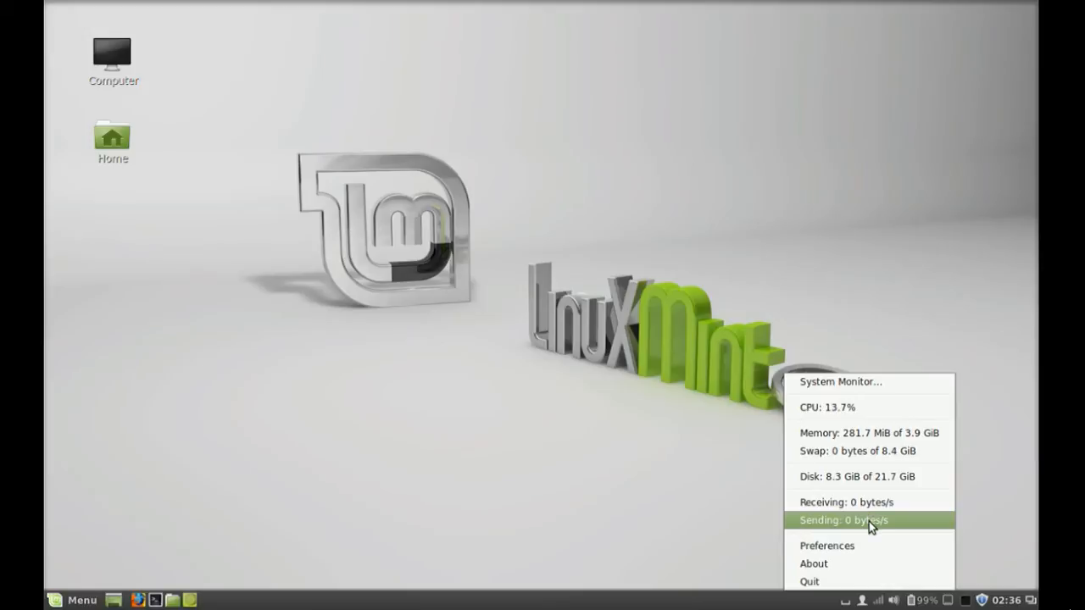
pyautogui.moveTo(873, 542)
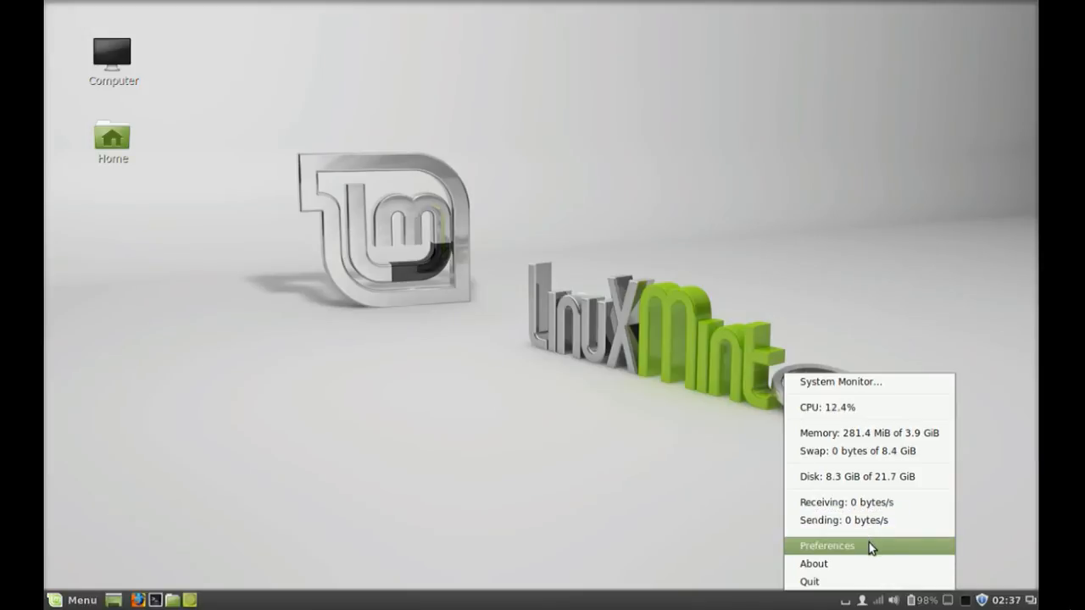
# - Choose Preferences from the SysPeek indicator menu to show its CPU settings
pyautogui.click(827, 546)
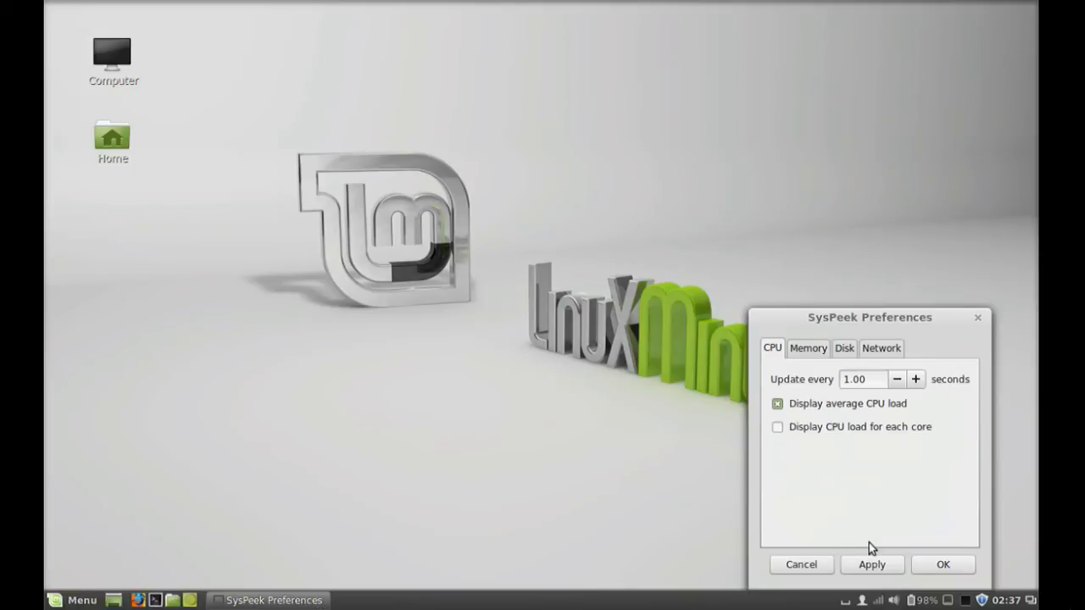
pyautogui.moveTo(850, 399)
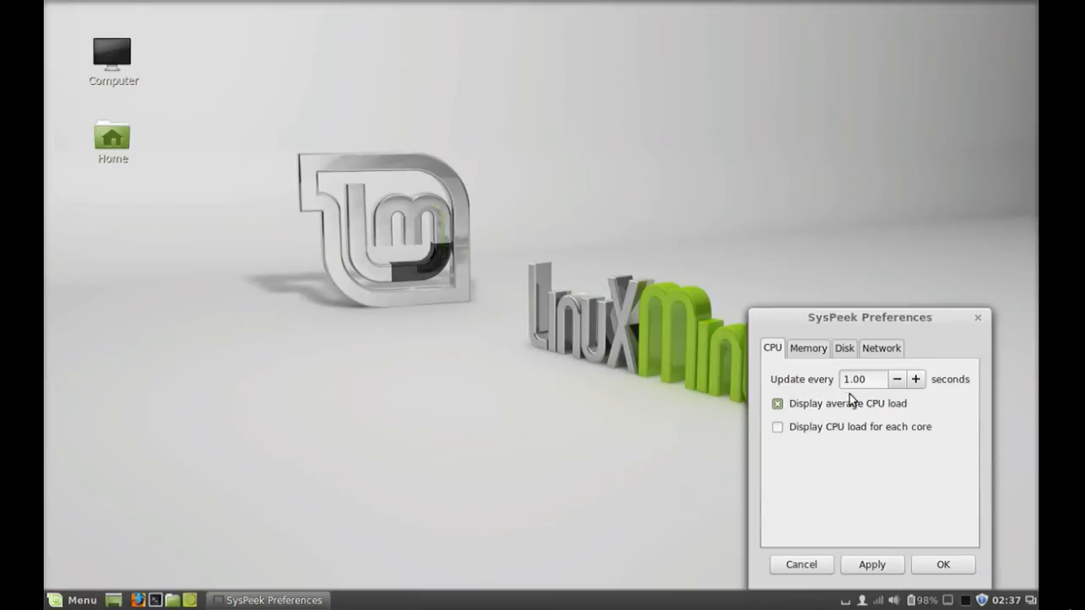
pyautogui.moveTo(863, 399)
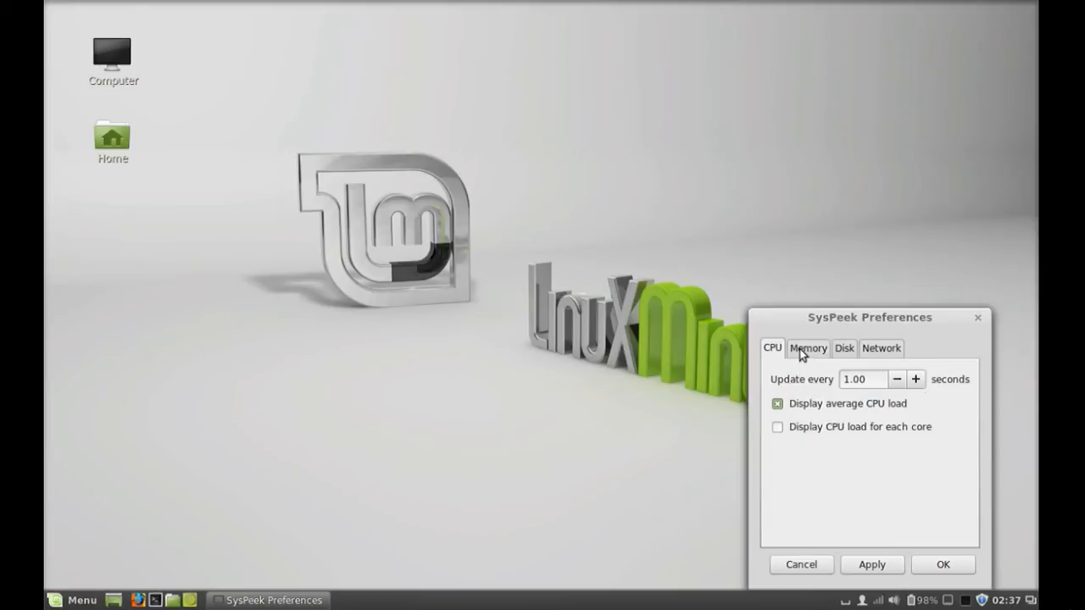
# - Review the Memory, Disk and Network settings and accept with OK
pyautogui.click(806, 347)
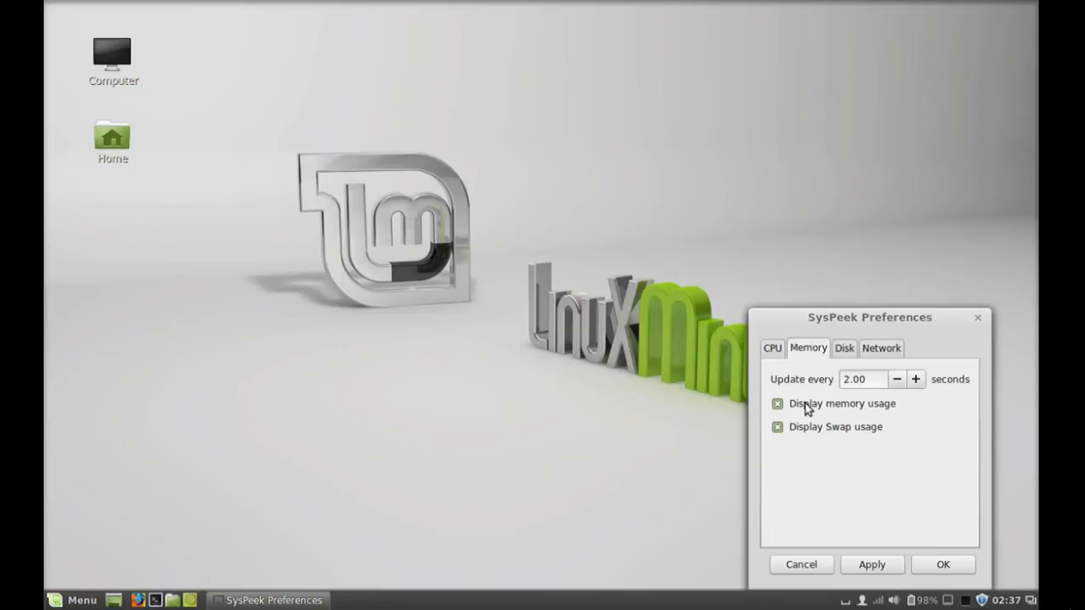
pyautogui.click(844, 348)
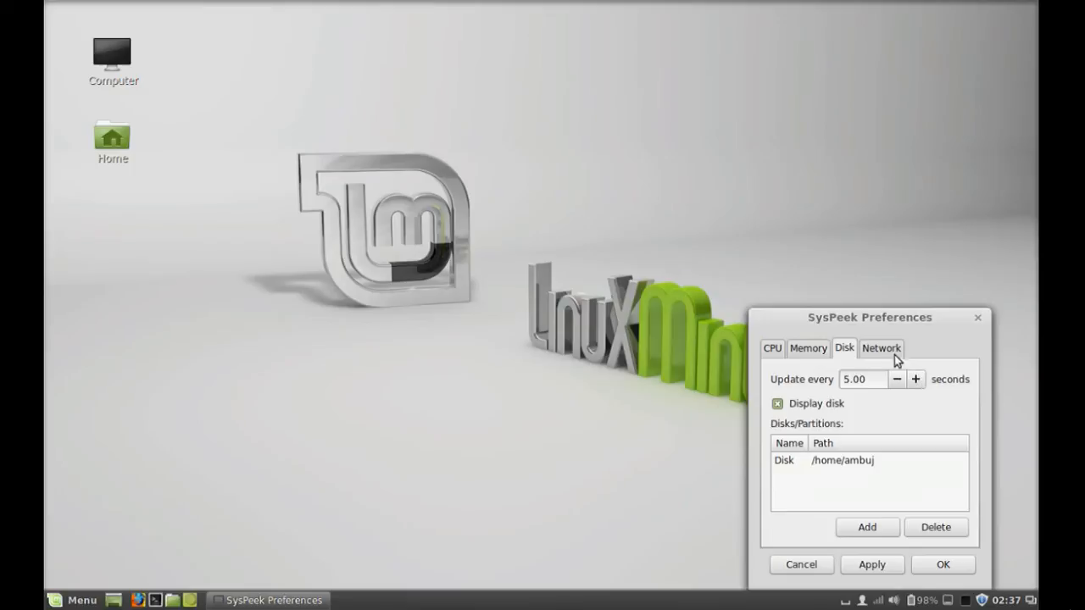
pyautogui.click(881, 348)
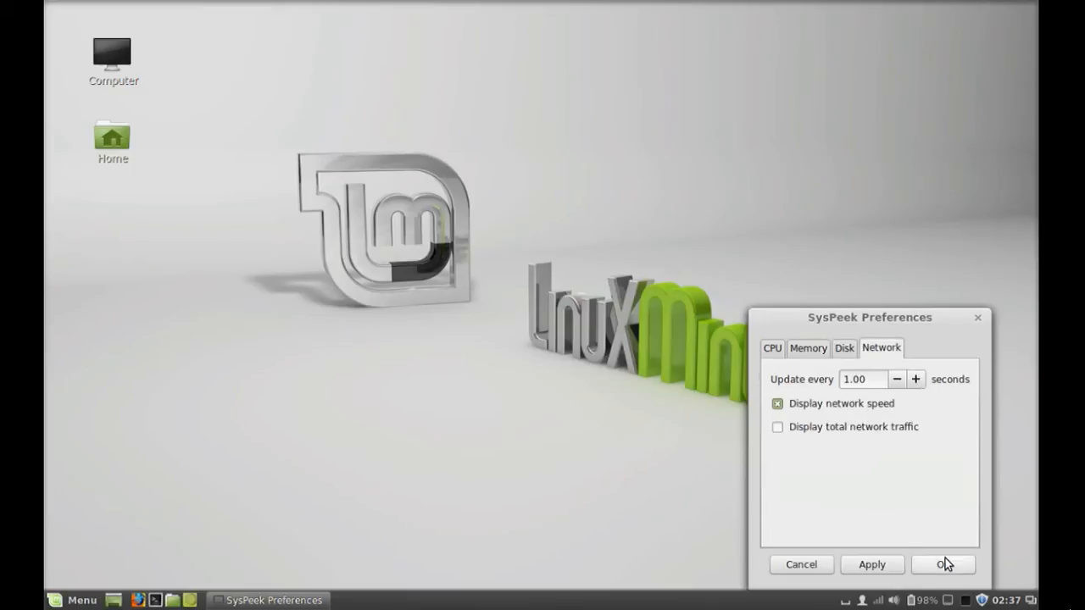
pyautogui.click(942, 564)
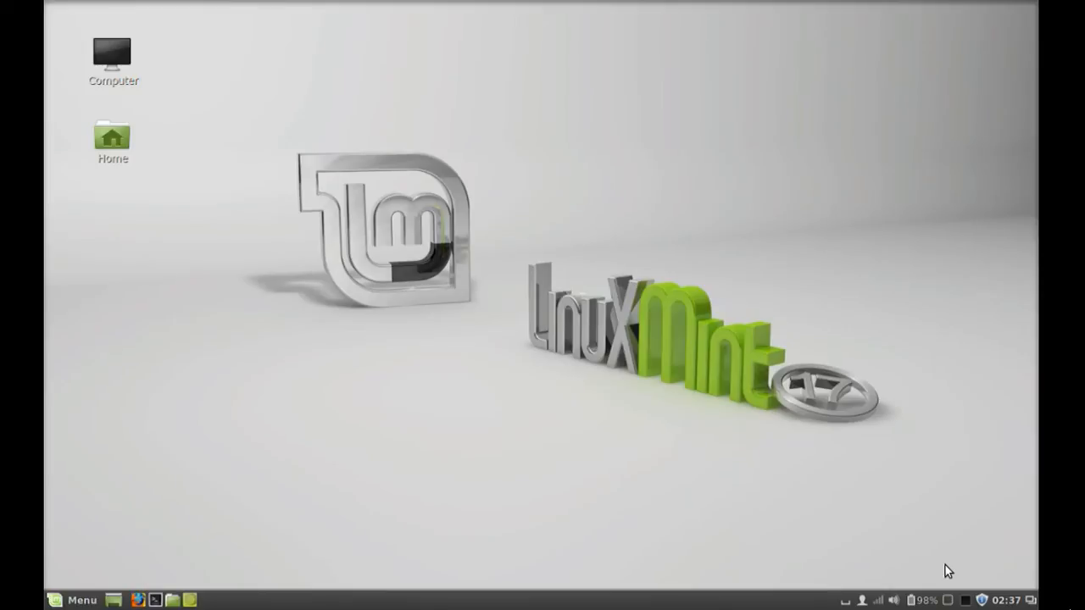